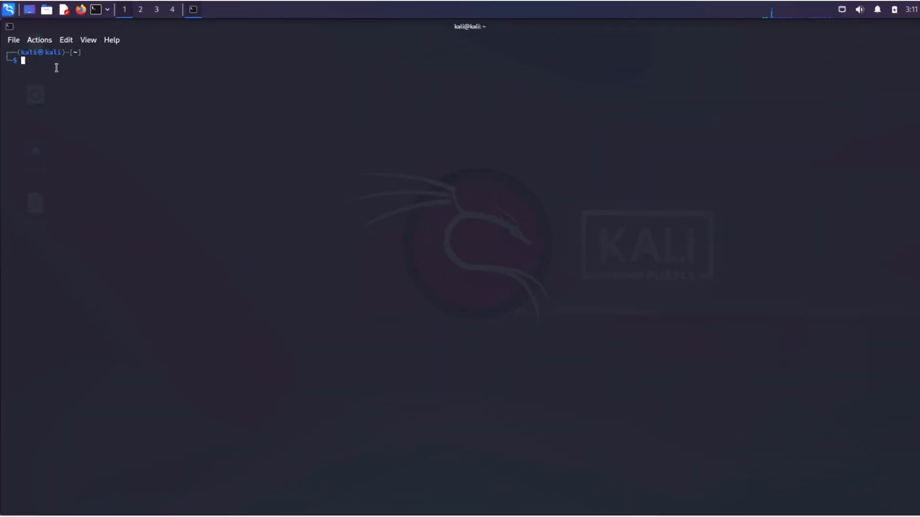
- Start the MariaDB server and list the existing databases
text(sudo reload)
text(sudo mysql -u root)
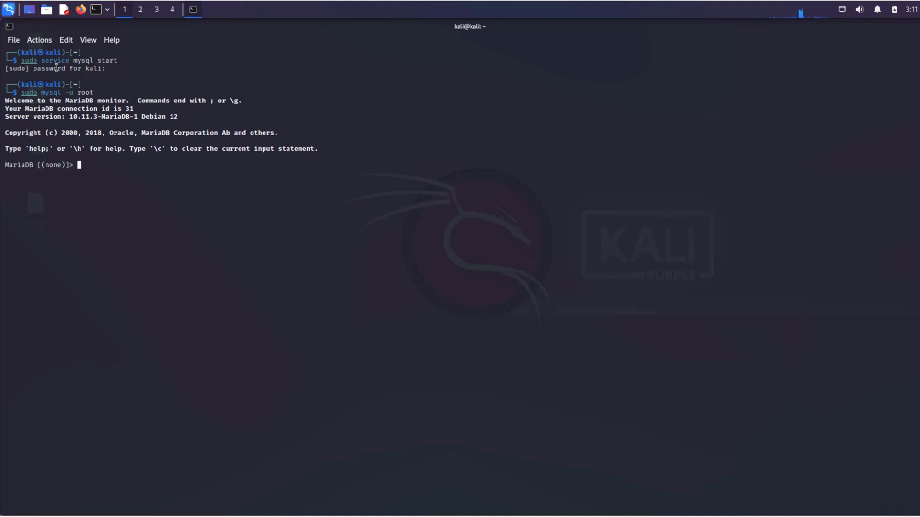
text(show)
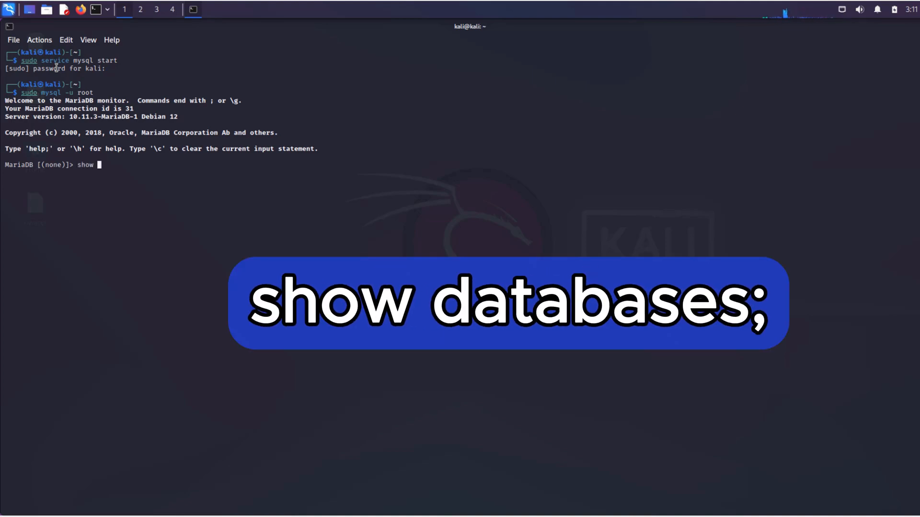
text(databases;)
text(creat)
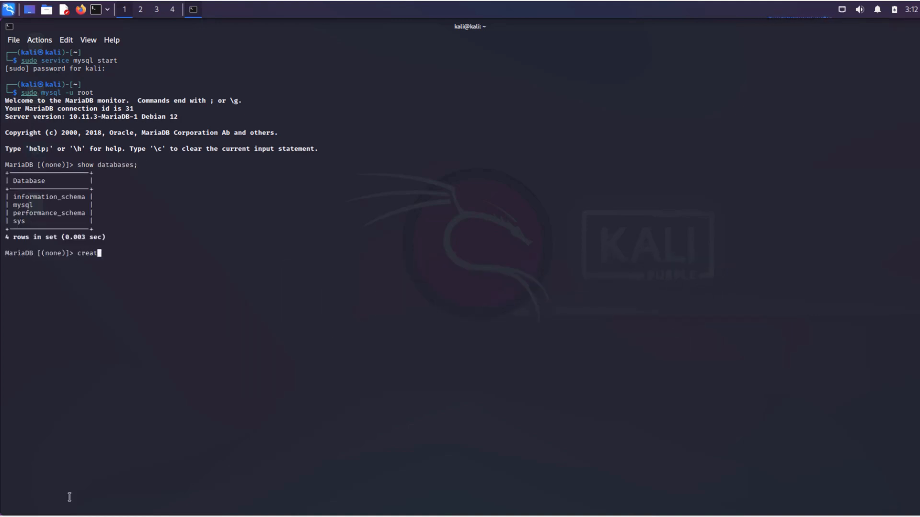
- Create the 'tutorial' database, confirm it is listed, and switch to it
text(e database tutorial;)
text(show datab)
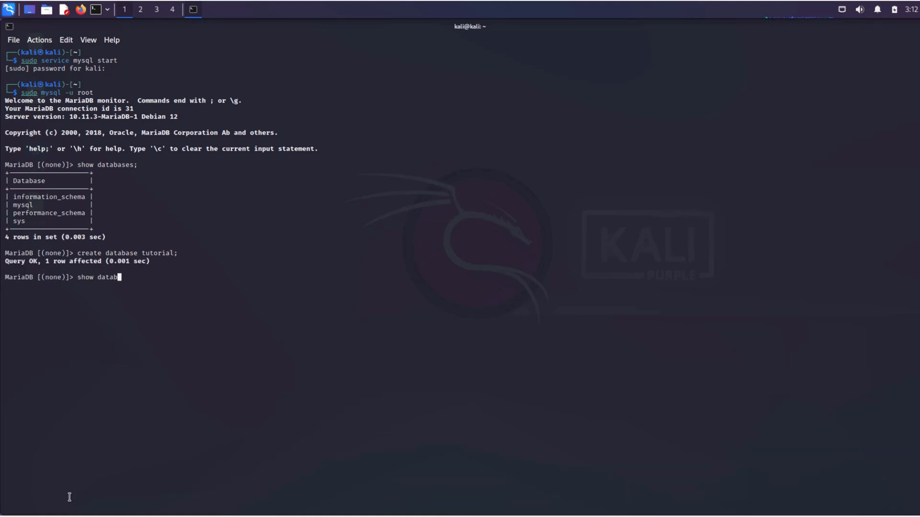
key(Return)
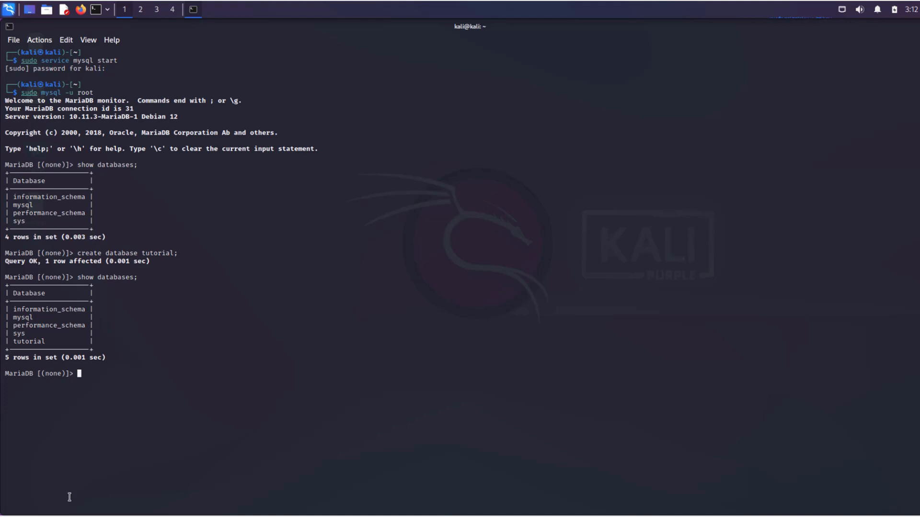
text(use tutorial)
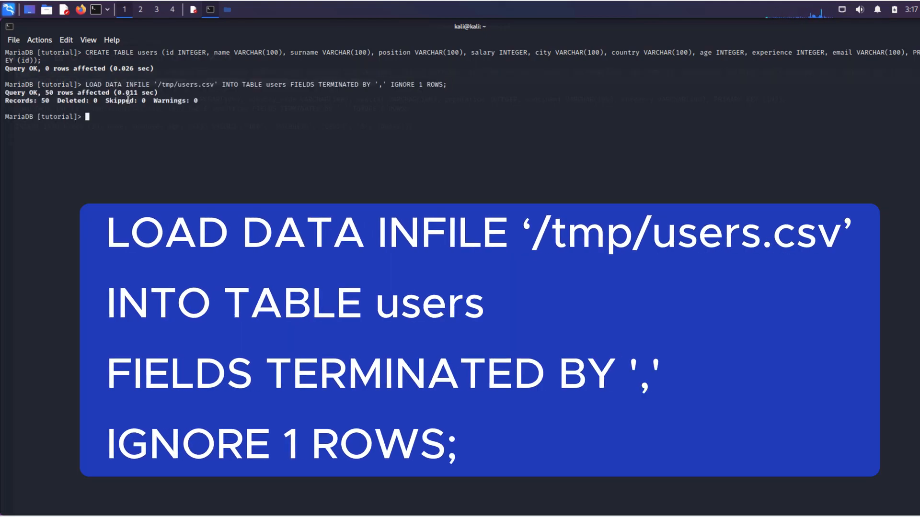
- Define a table with CREATE TABLE countries (id, country, country_code, ...)
text(CREATE TABLE countries (id INTEGER, country VARCHAR(100), country_code VARCHAR(100), capital VARCHAR(100), population INTEGER, continent VARCHAR(100), currency VARCHAR(100), PRIMARY KEY (id));)
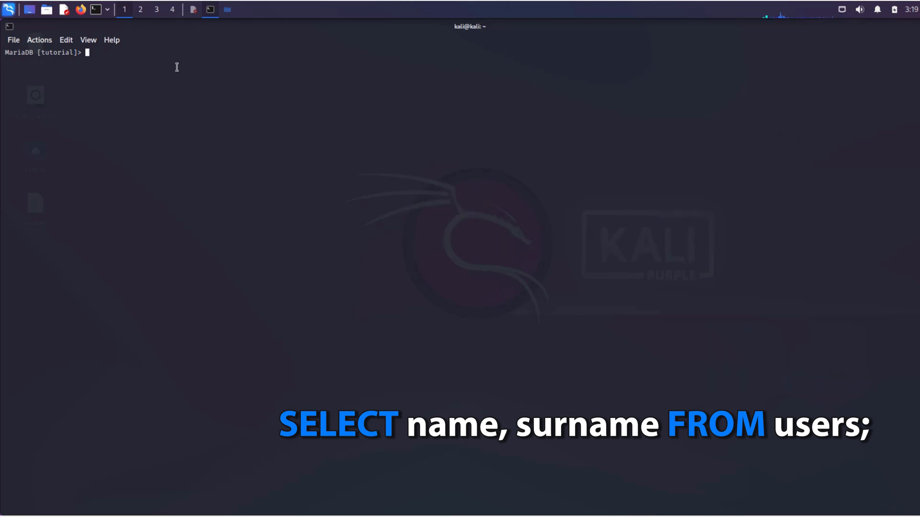
- Query all users' names and surnames, then names, surnames and ages where age>40
text(select name, surname fr)
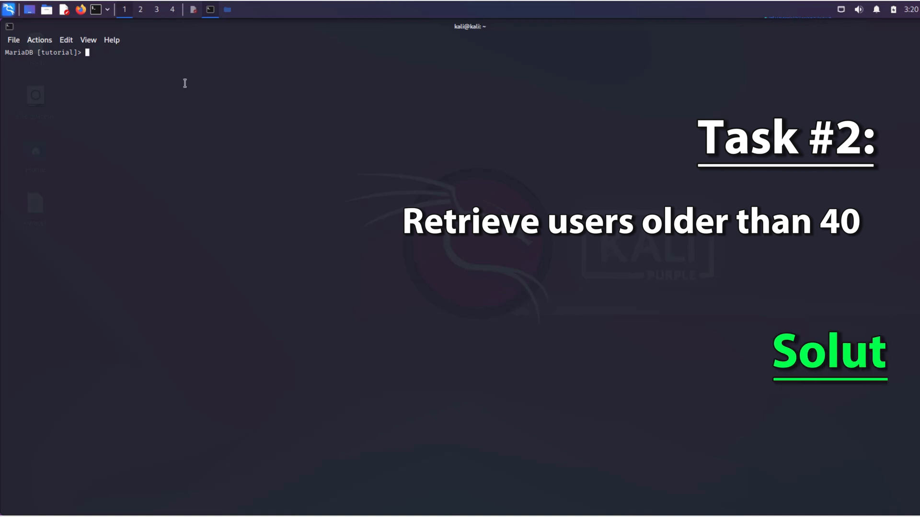
text(select name, surname, age from users where)
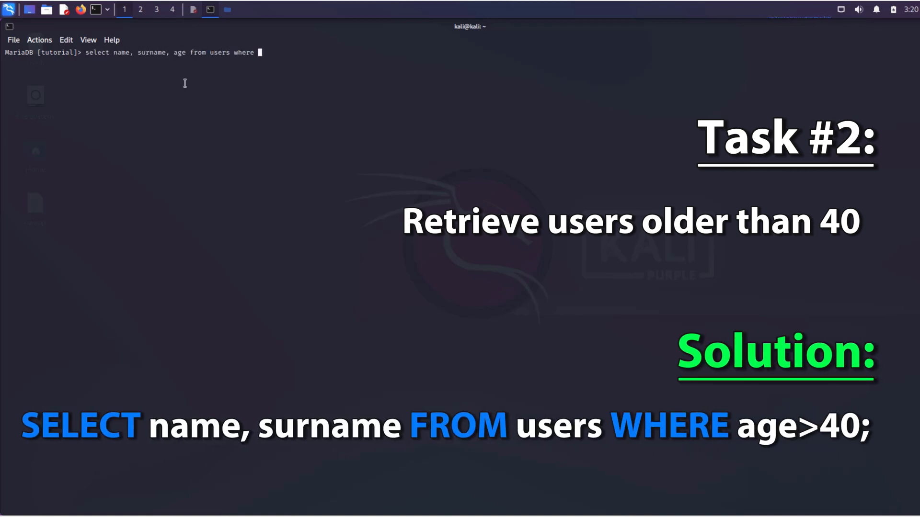
text(age>40;)
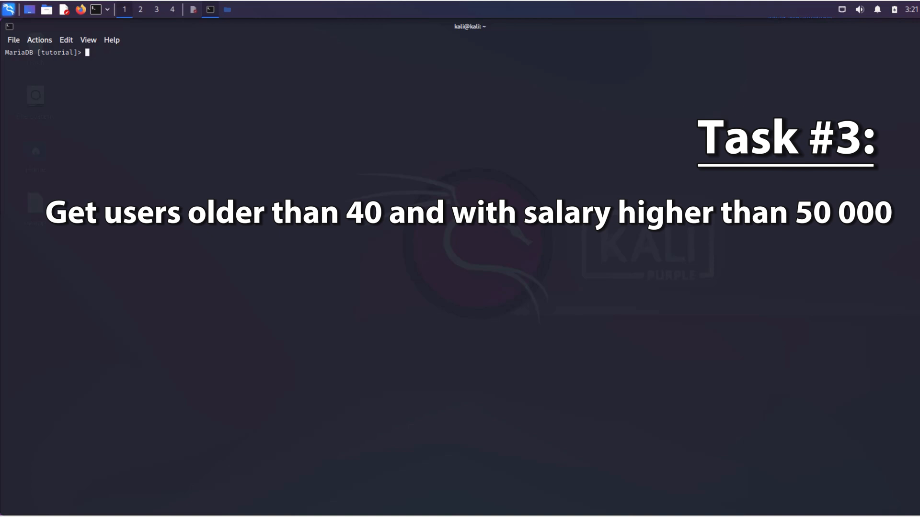
- Select name, surname, age and salary of users with age>40 and salary>50000
text(select name, surname, age, salary)
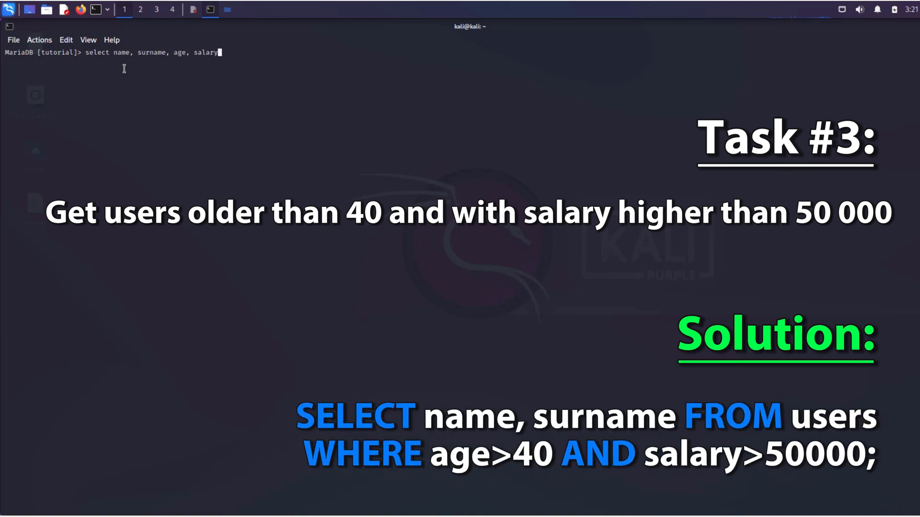
text(from users where age>40 and salary>50)
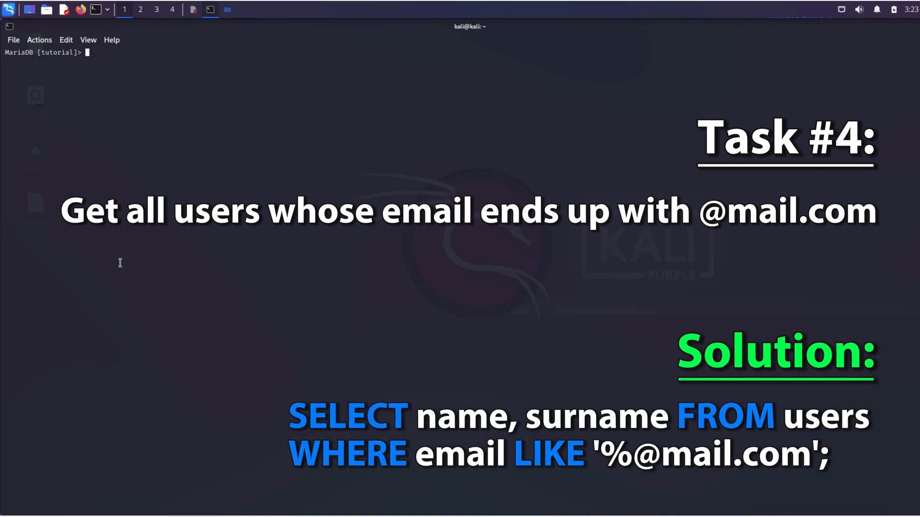
text(select name, surname, email fro)
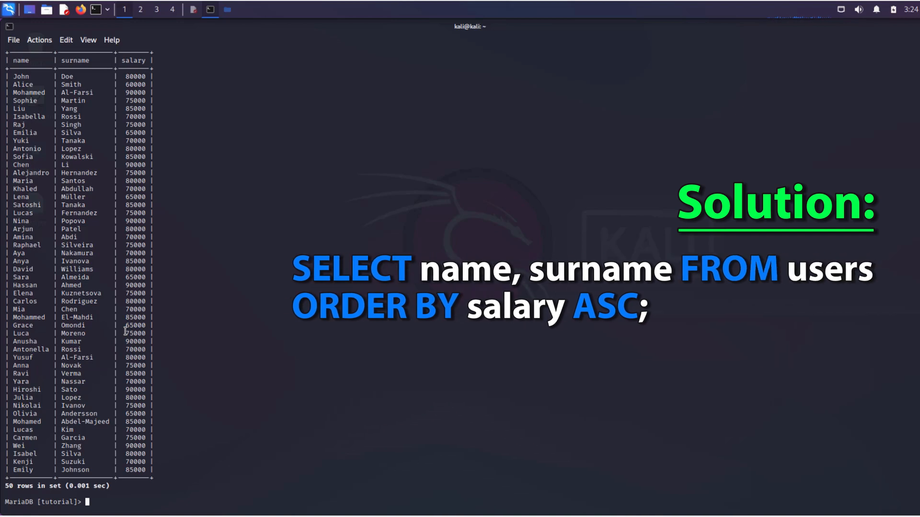
- List every user's name, surname and salary sorted by salary ascending
text(select name, surname, sala)
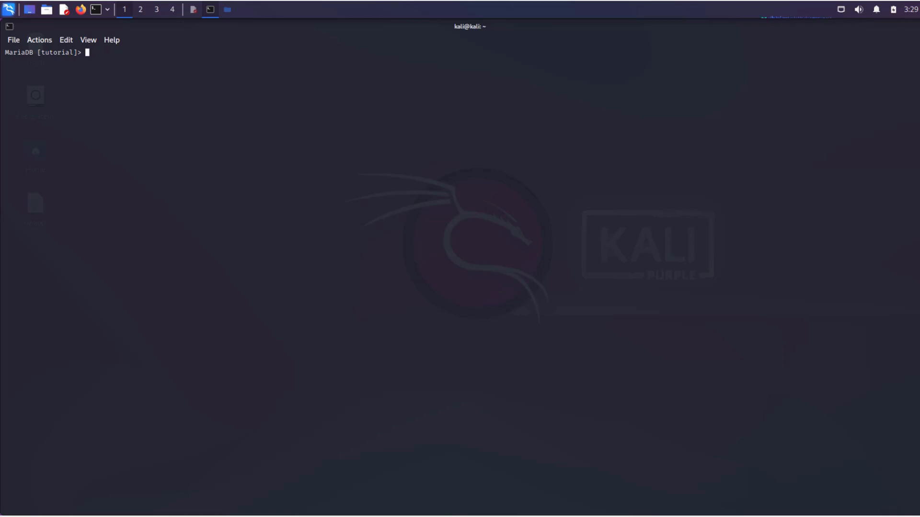
mouse_move(165, 157)
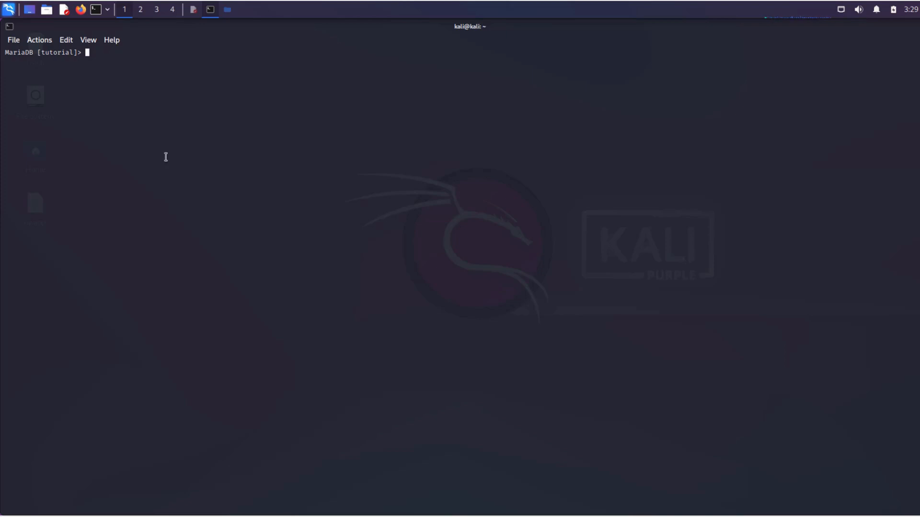
text(select name, surname from users where co)
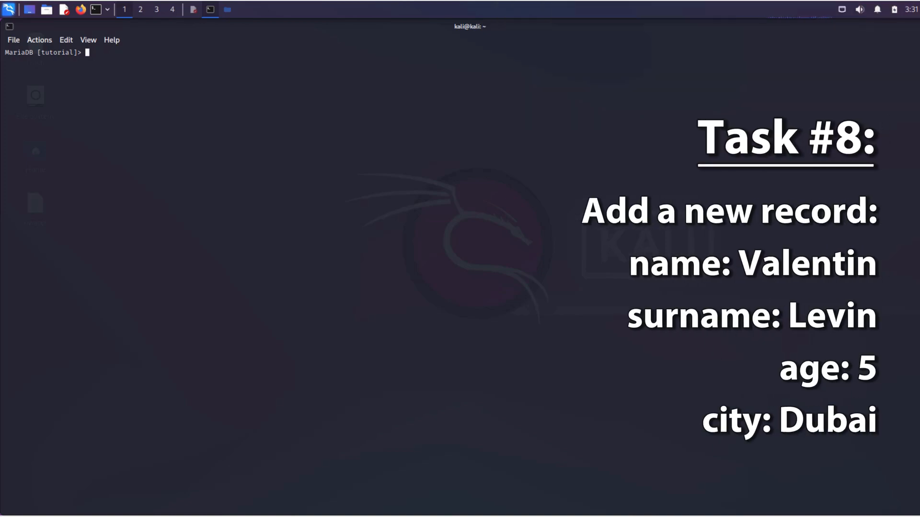
- Insert user id 100, Valentin Levin, age 5, city Dubai, into users
text(INSERT INTO users (id, name, surname, age, city) VALUES ('100', 'Valentin', 'Levin', '5', 'Dubai');)
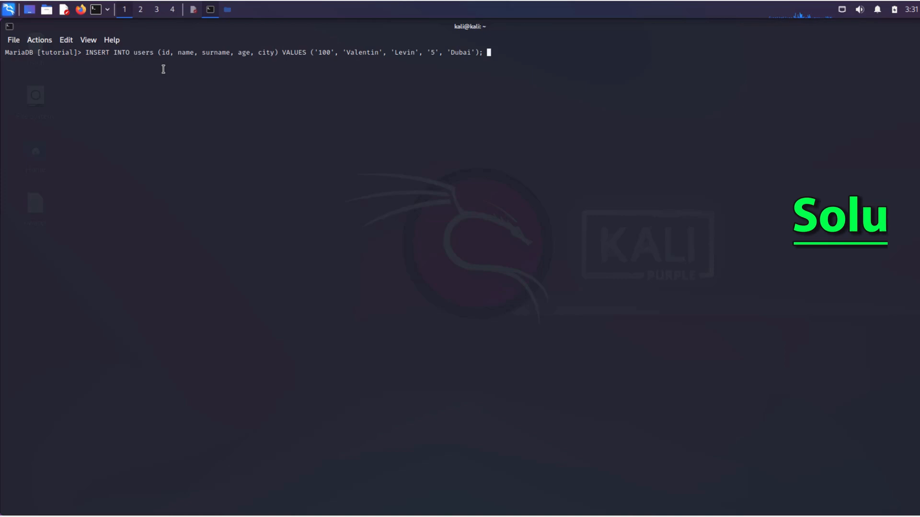
key(Return)
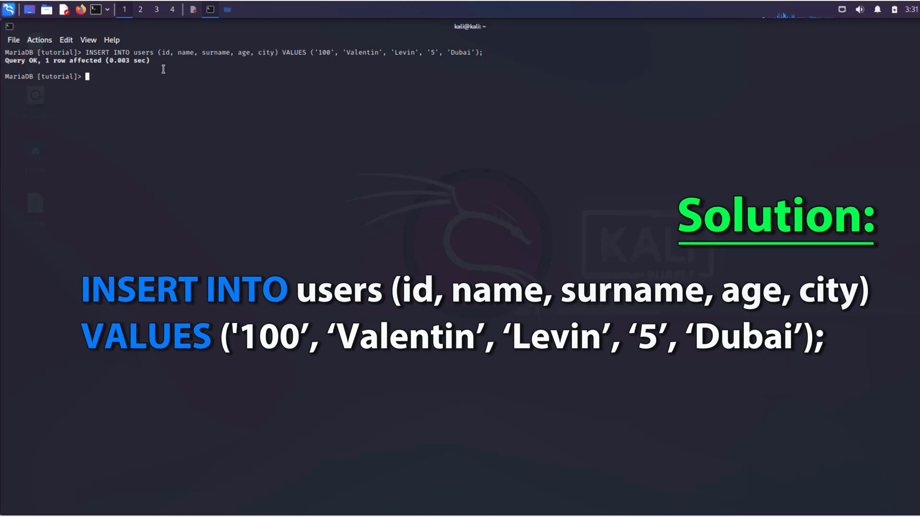
text(select name, s)
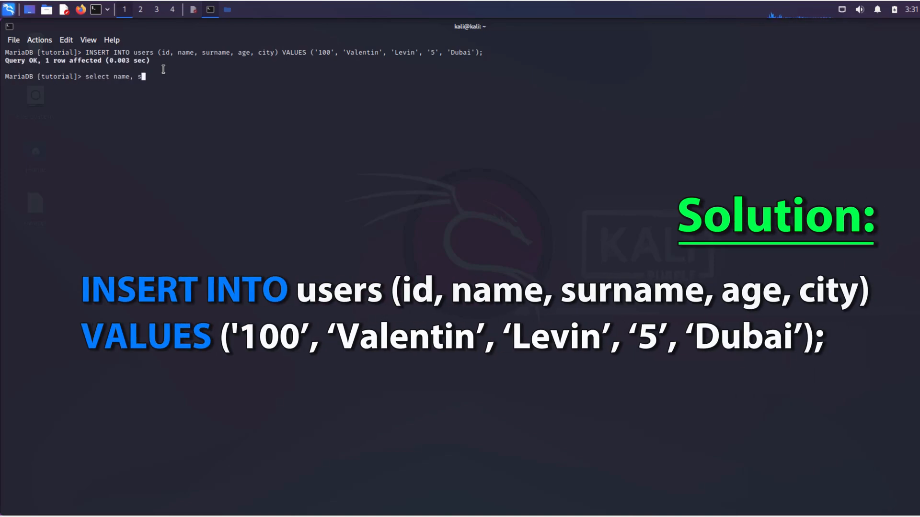
text(urname from users wh)
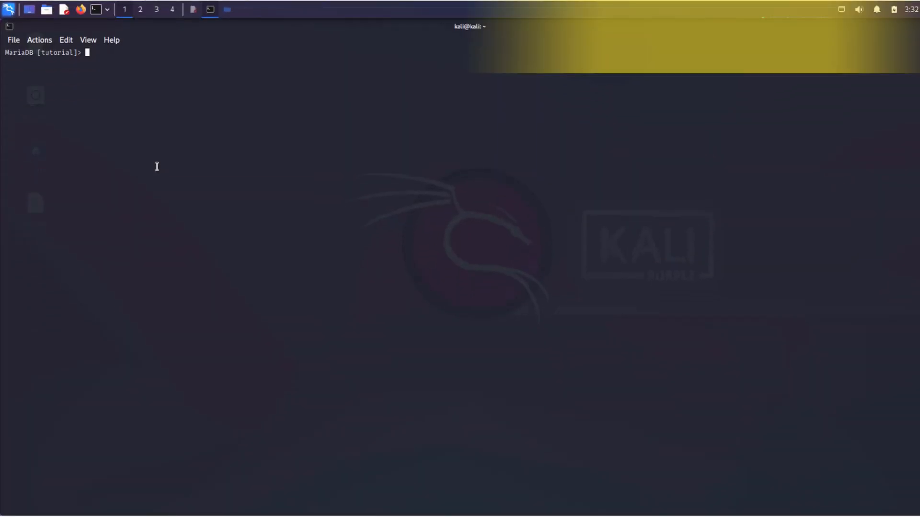
text(delete)
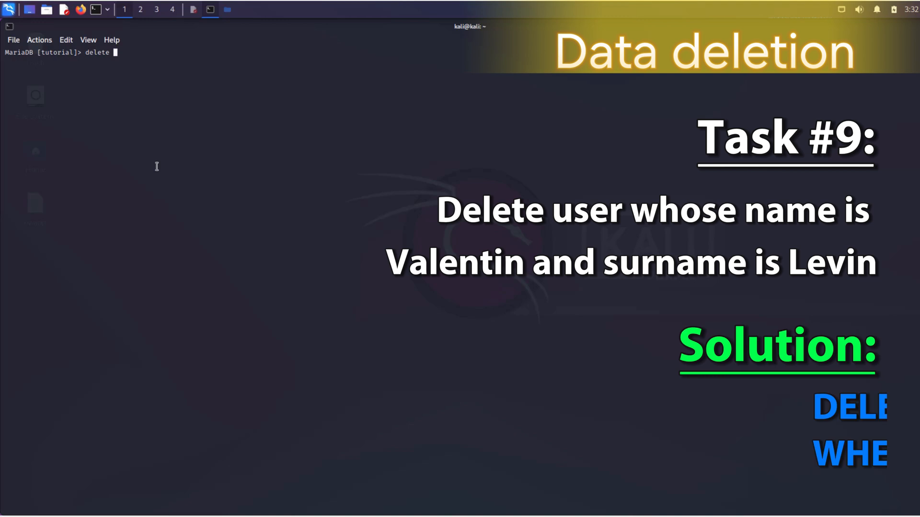
text(from users where name)
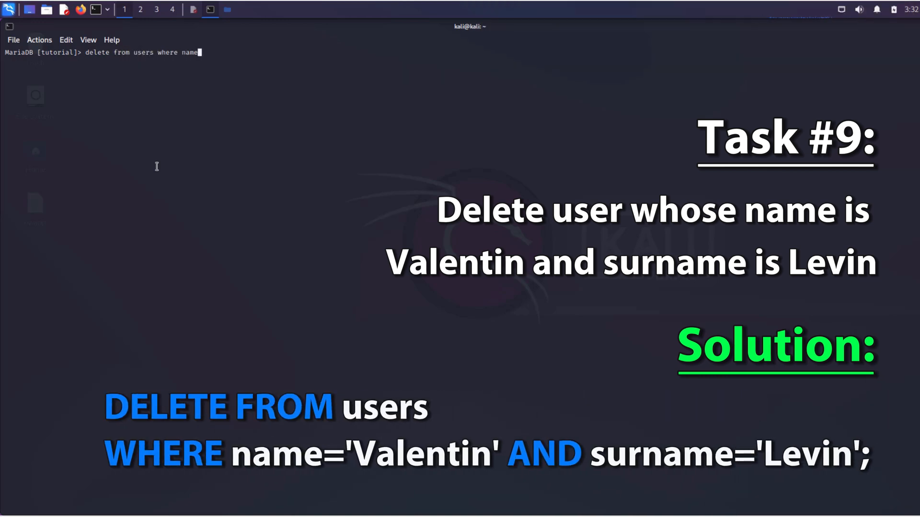
text(='Valentin' and surname='Levin';)
text(delete from users;)
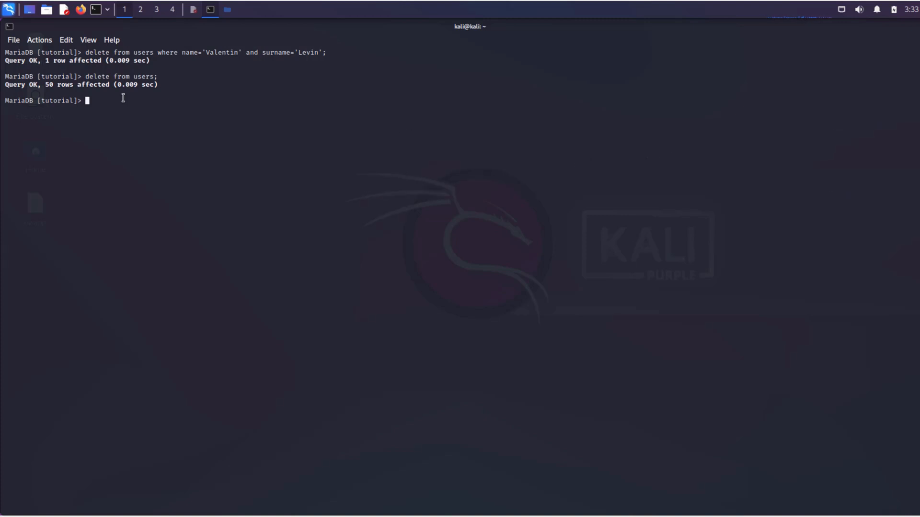
text(select name)
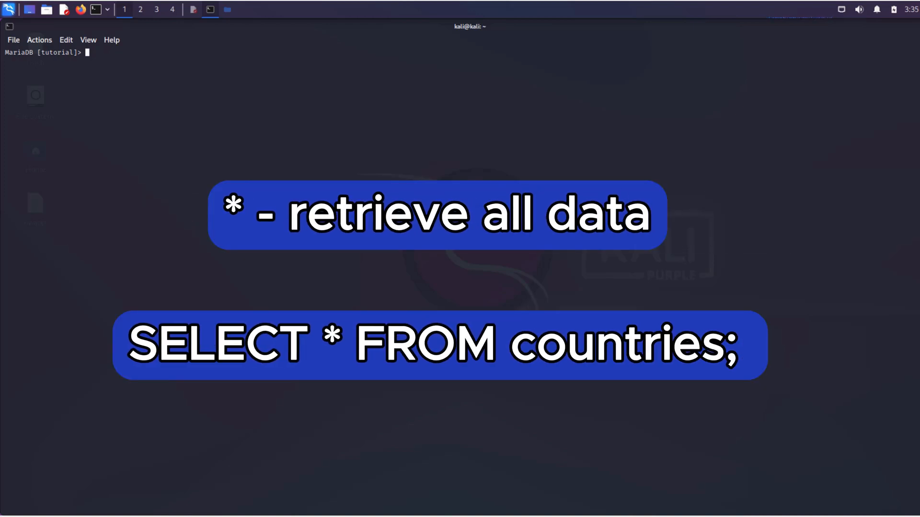
- Display every row of the countries table with SELECT * FROM countries
text(select * from c)
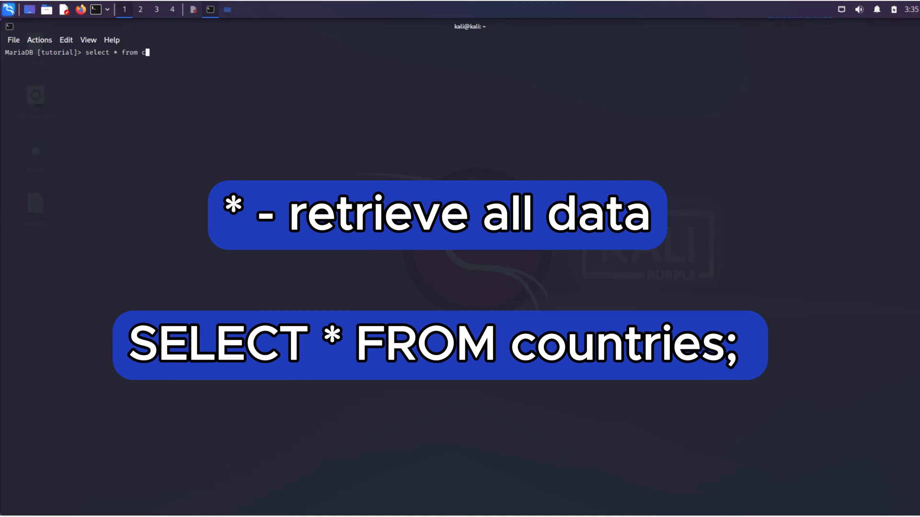
key(Return)
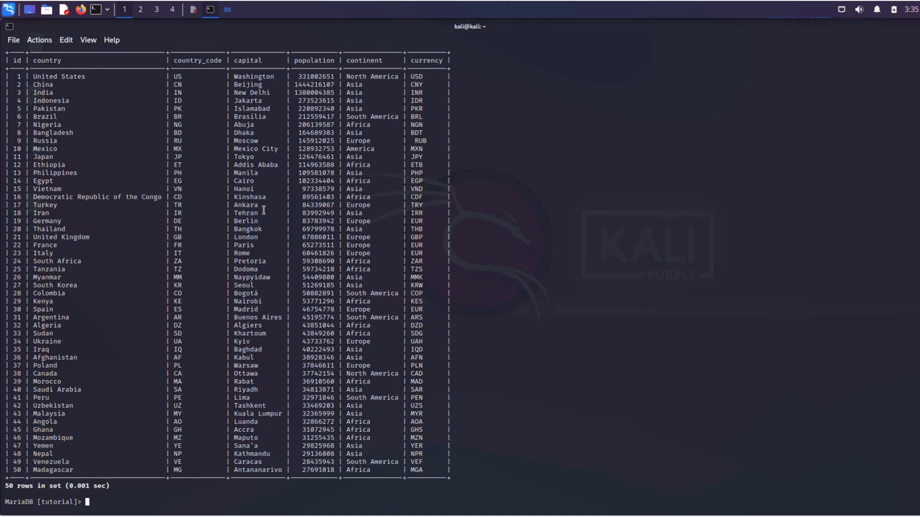